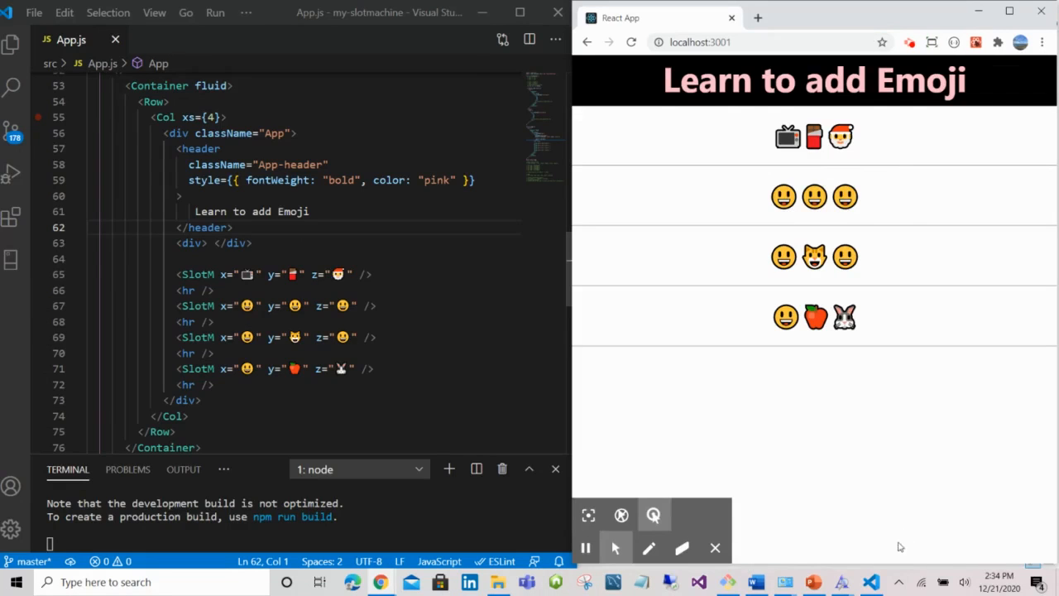
# - Show the installed extensions list, with :emojisense: at the top
pyautogui.click(13, 217)
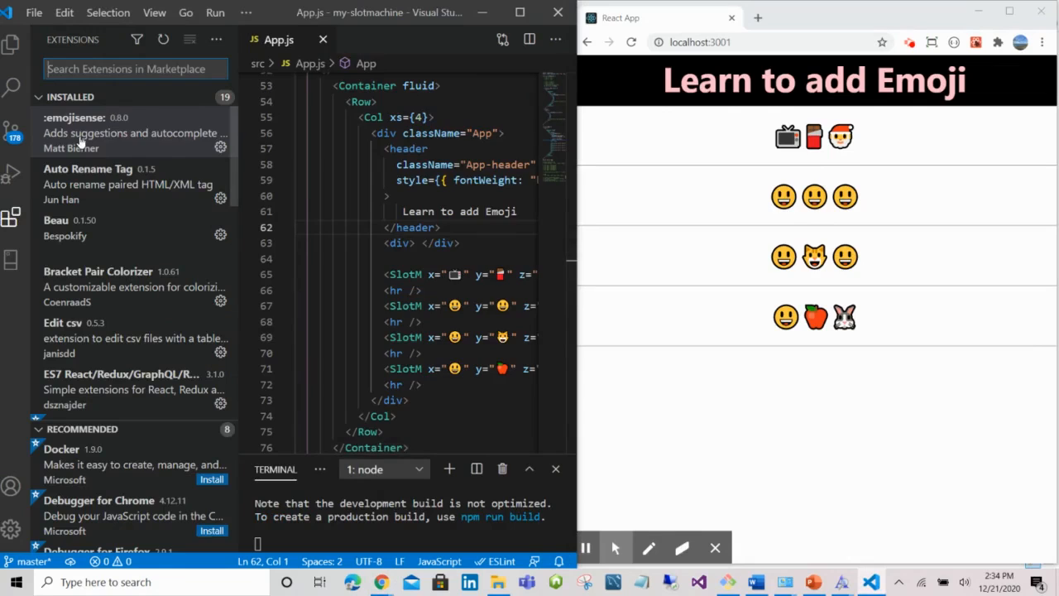
# - View the :emojisense: details page, then return to App.js with the emoji picker open
pyautogui.click(87, 132)
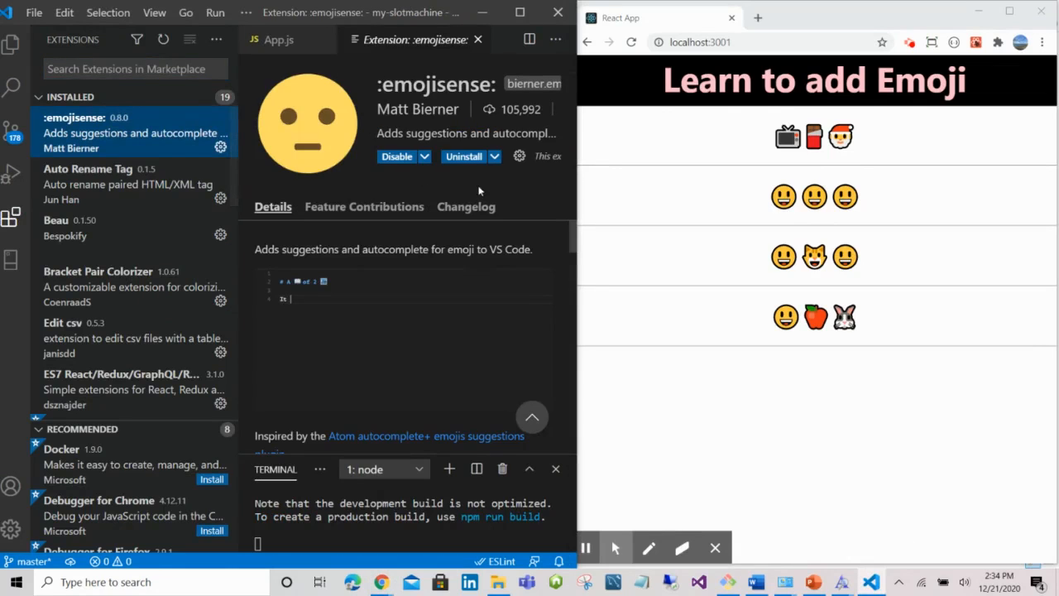
pyautogui.write('was the :s')
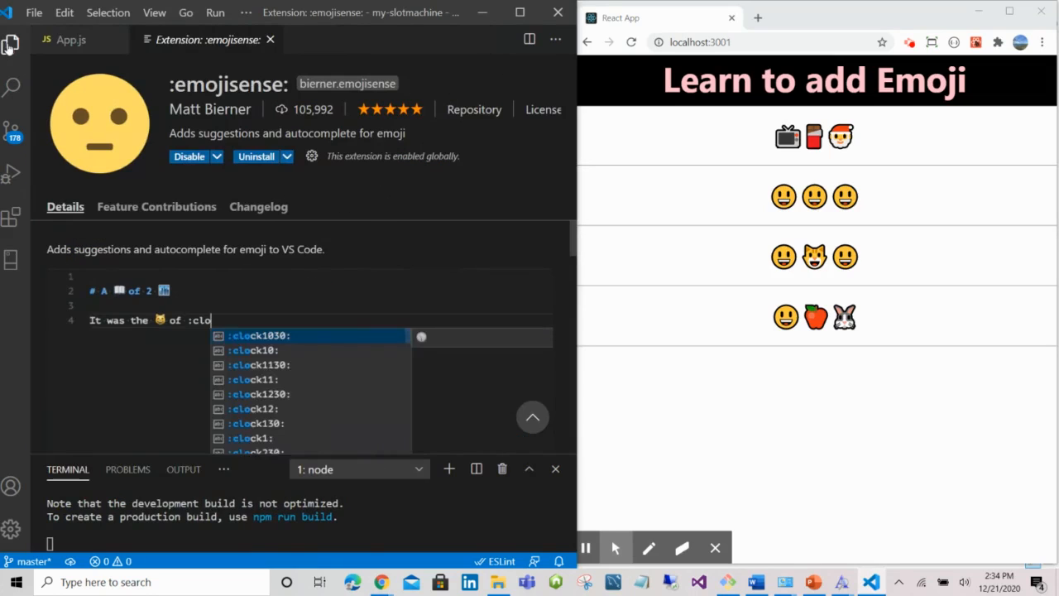
pyautogui.click(72, 38)
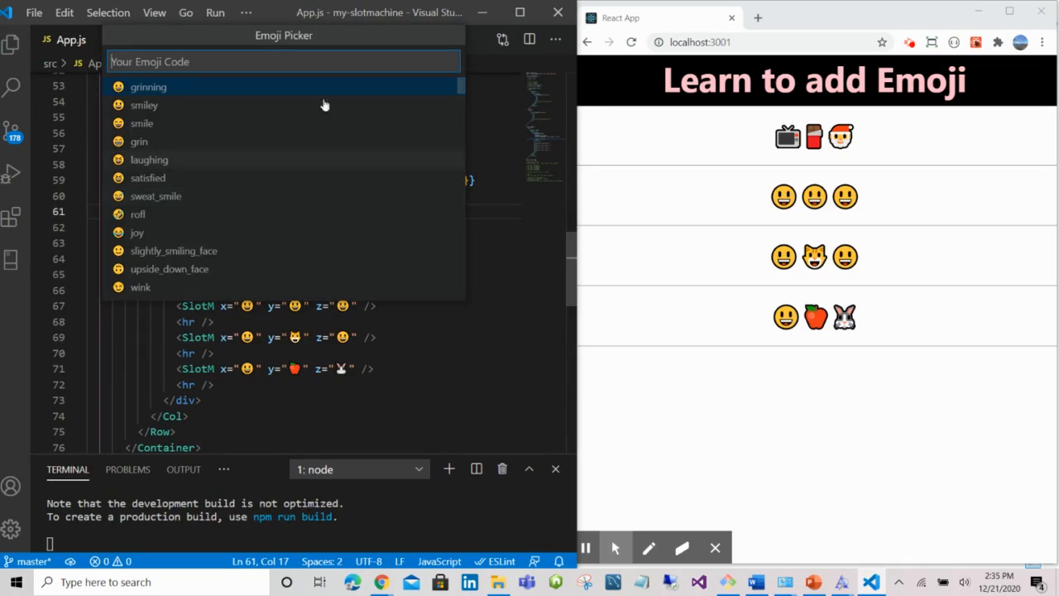
pyautogui.moveTo(354, 53)
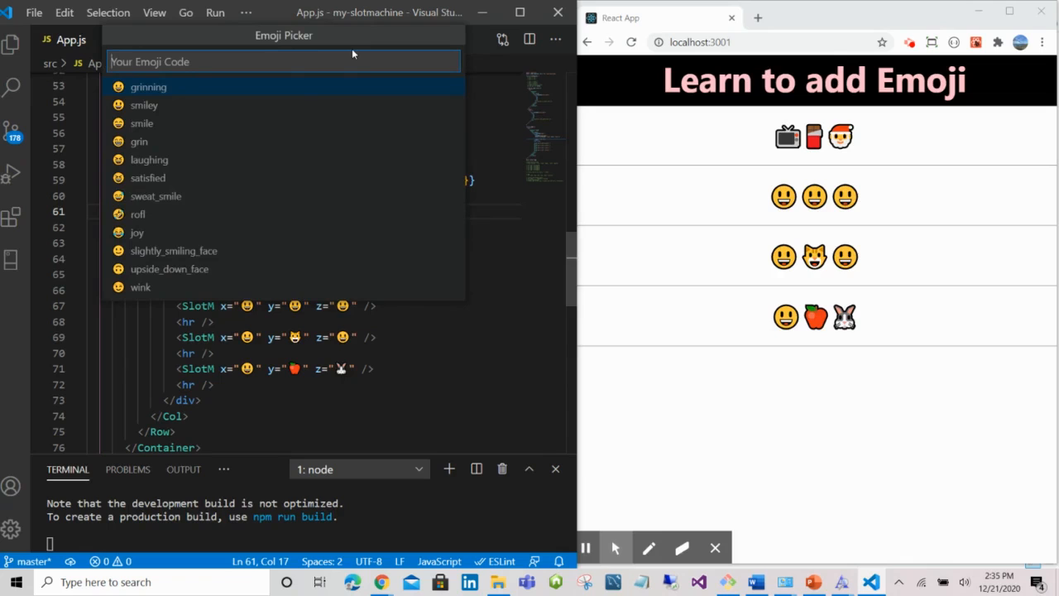
# - Search the emoji picker for 'apple' and insert the red apple before the header
pyautogui.write('apple')
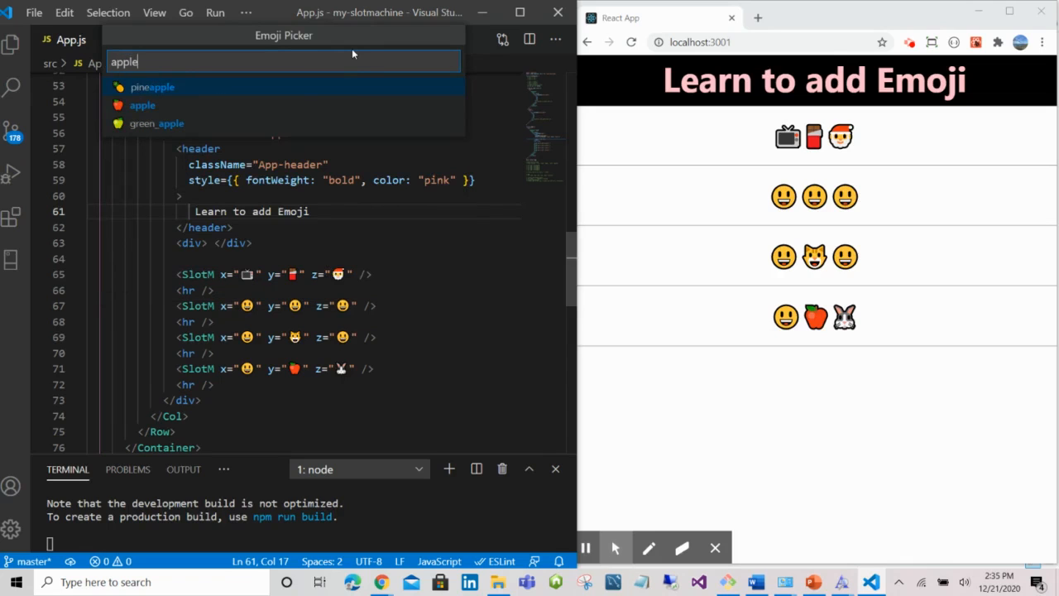
pyautogui.click(142, 105)
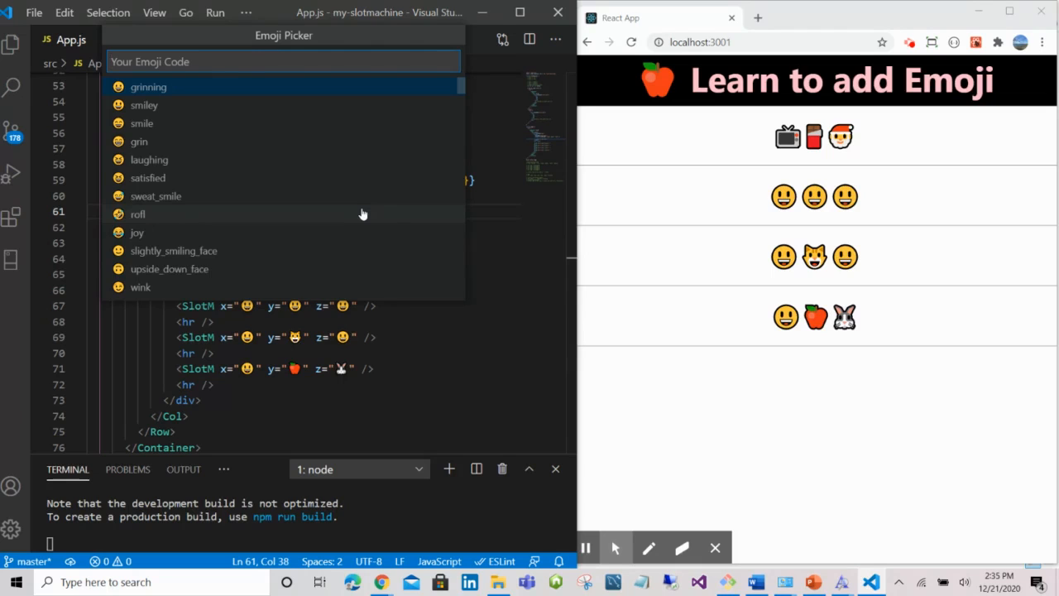
# - Search the emoji picker for 'baby' and insert the baby emoji after the header
pyautogui.write('baby')
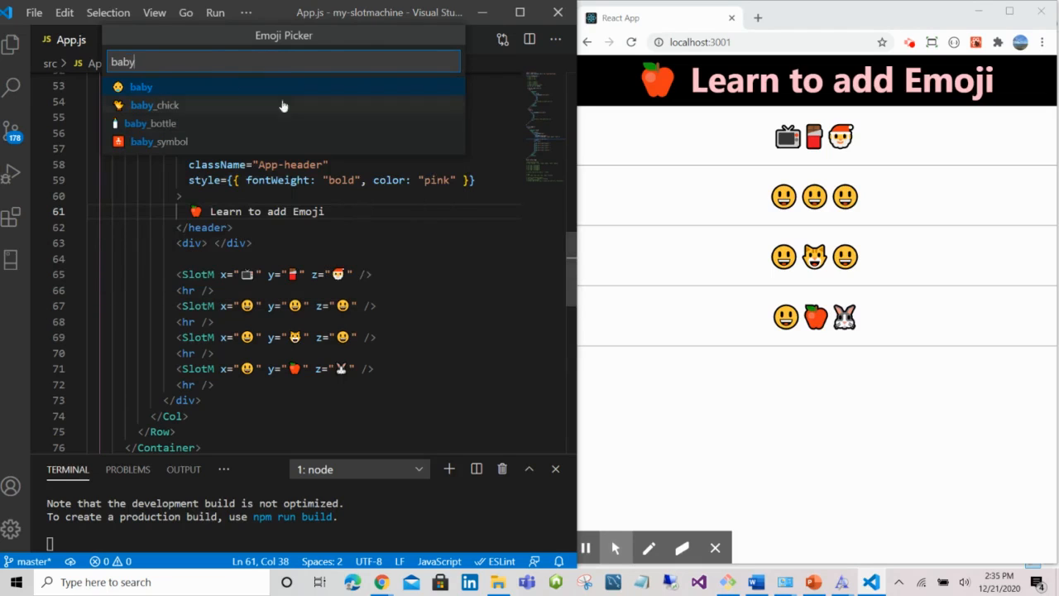
pyautogui.click(141, 86)
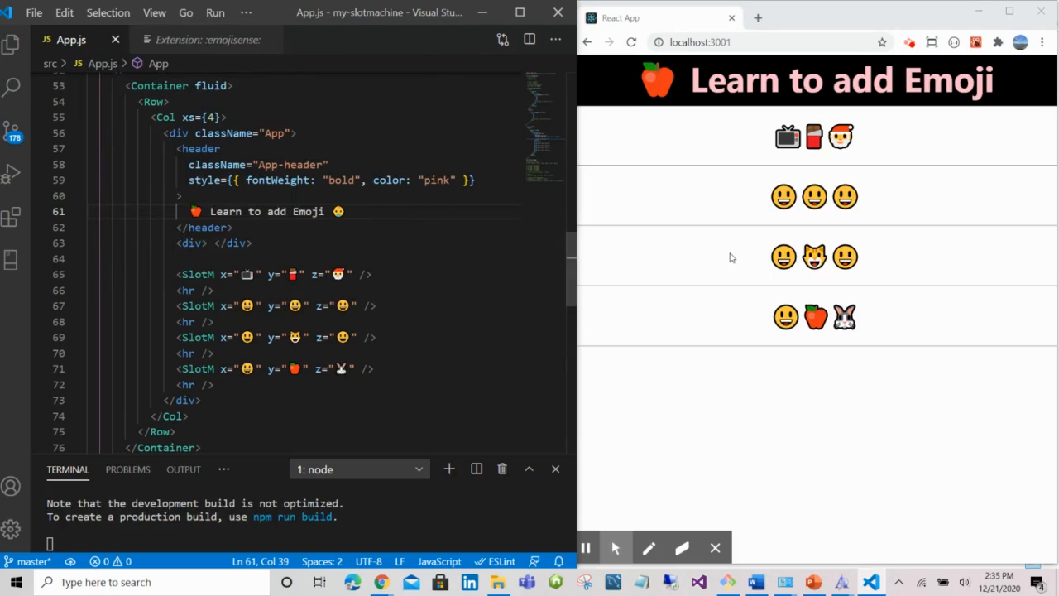